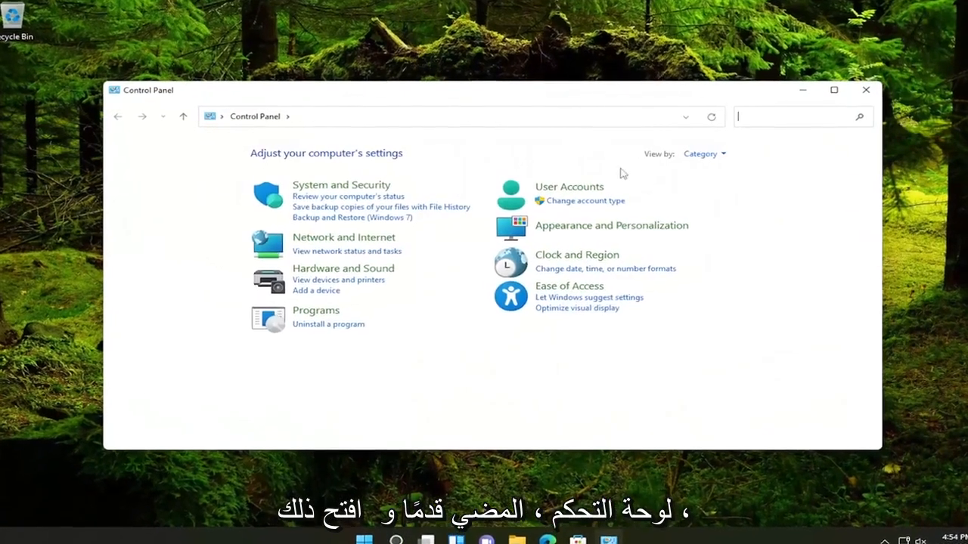
- Navigate Control Panel through Network and Internet to the Network and Sharing Center
{"action": "left_click", "coordinate": [722, 153]}
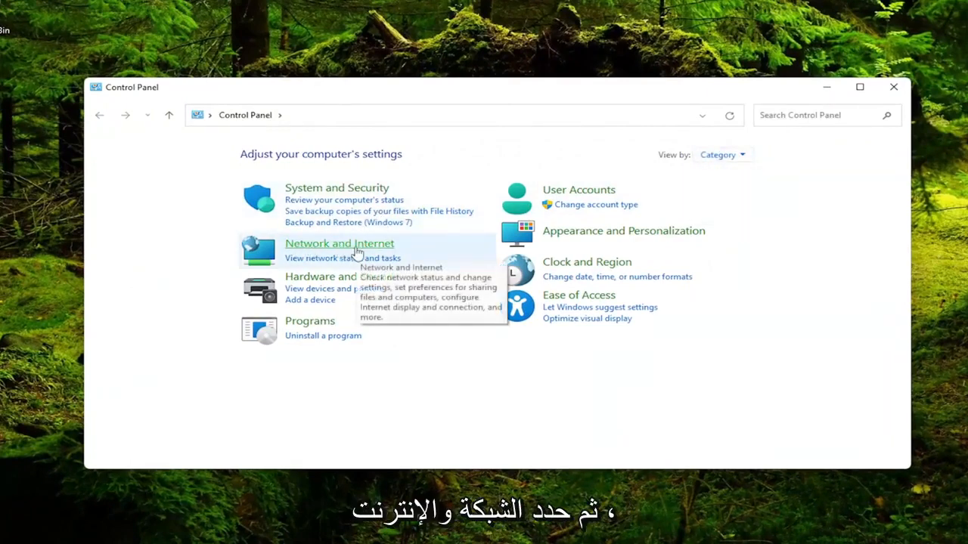
{"action": "left_click", "coordinate": [339, 243]}
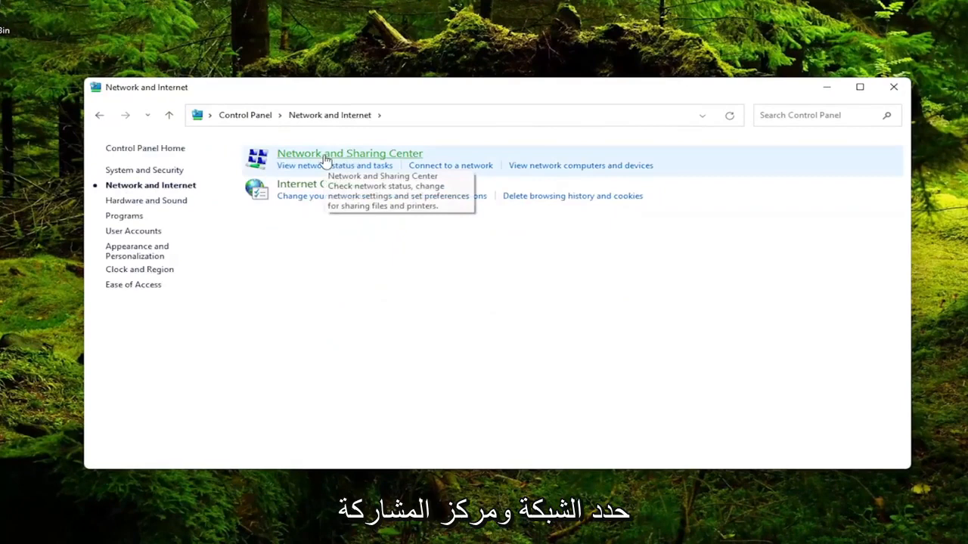
{"action": "left_click", "coordinate": [348, 152]}
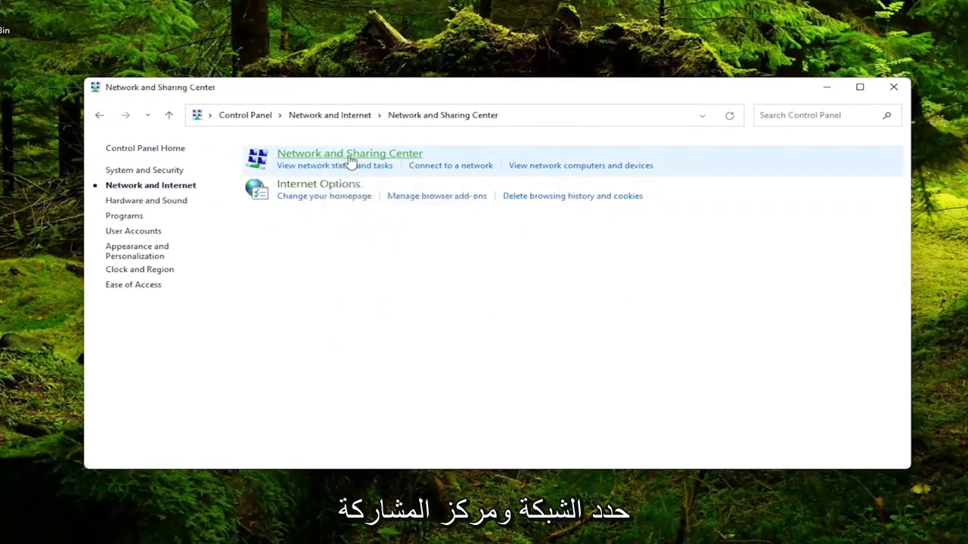
{"action": "left_click", "coordinate": [350, 153]}
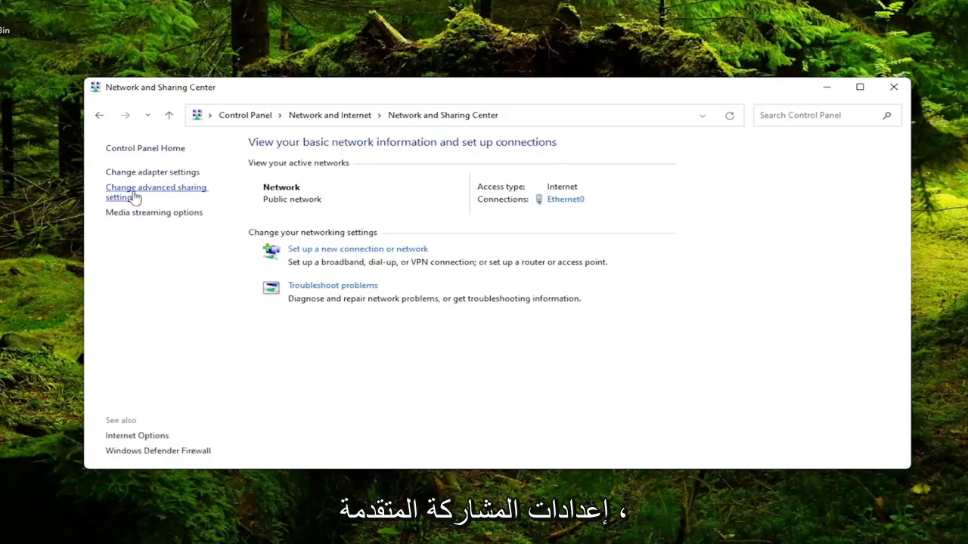
- Enable network discovery and file and printer sharing in the public profile's advanced sharing settings
{"action": "left_click", "coordinate": [156, 192]}
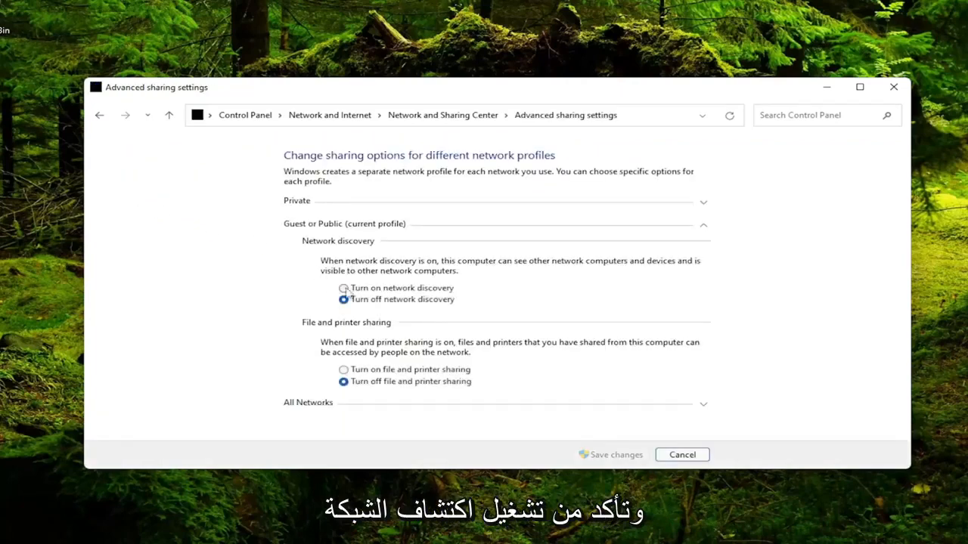
{"action": "left_click", "coordinate": [343, 288]}
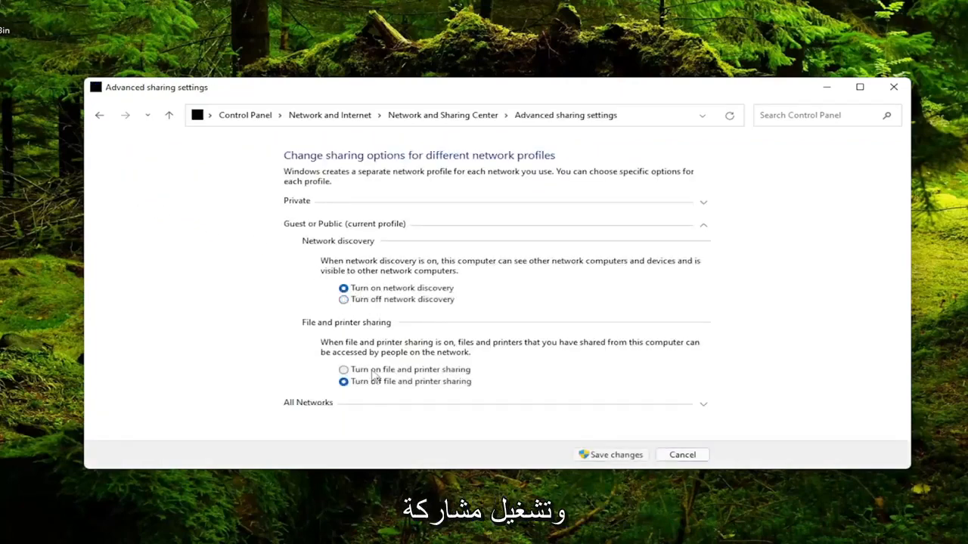
{"action": "left_click", "coordinate": [343, 370]}
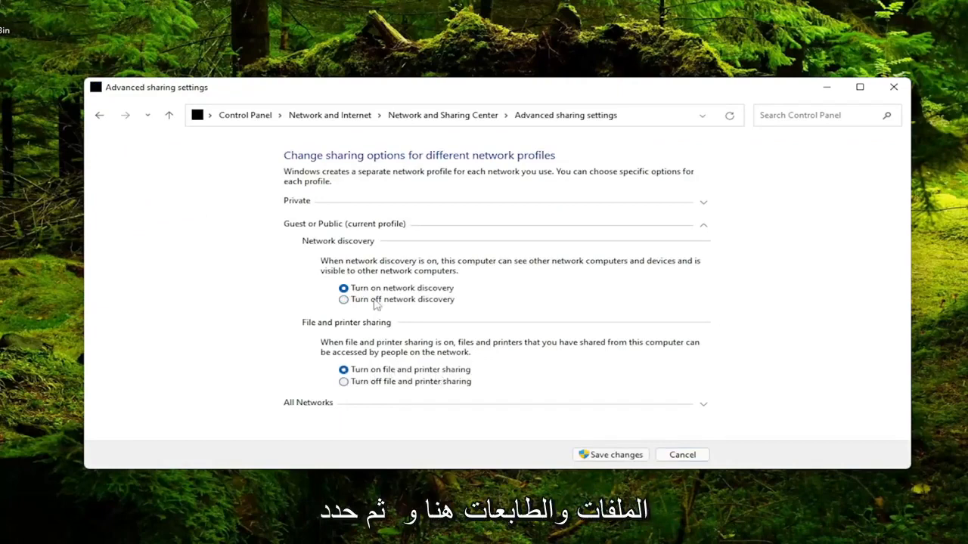
{"action": "mouse_move", "coordinate": [586, 455]}
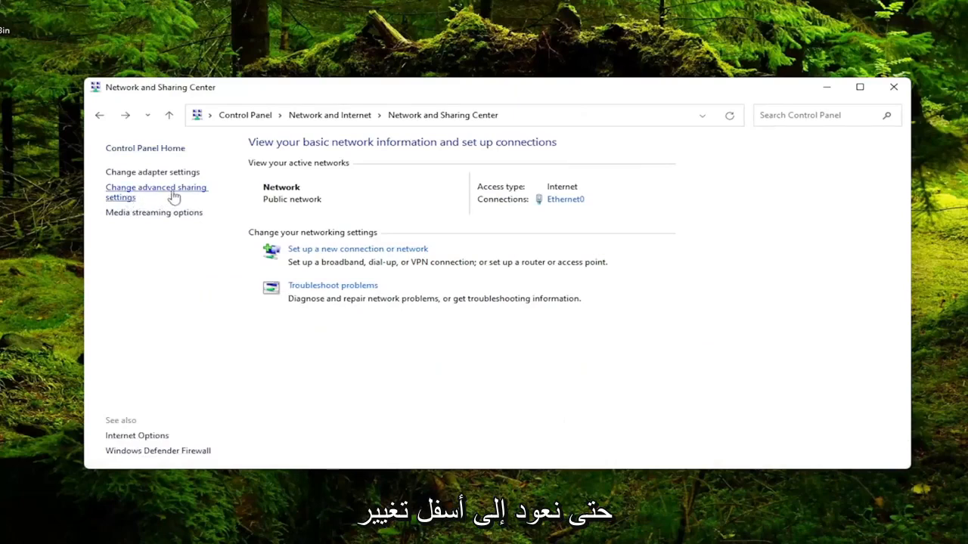
- Under All Networks, enable Public folder sharing, disable password protected sharing, and save
{"action": "left_click", "coordinate": [155, 192]}
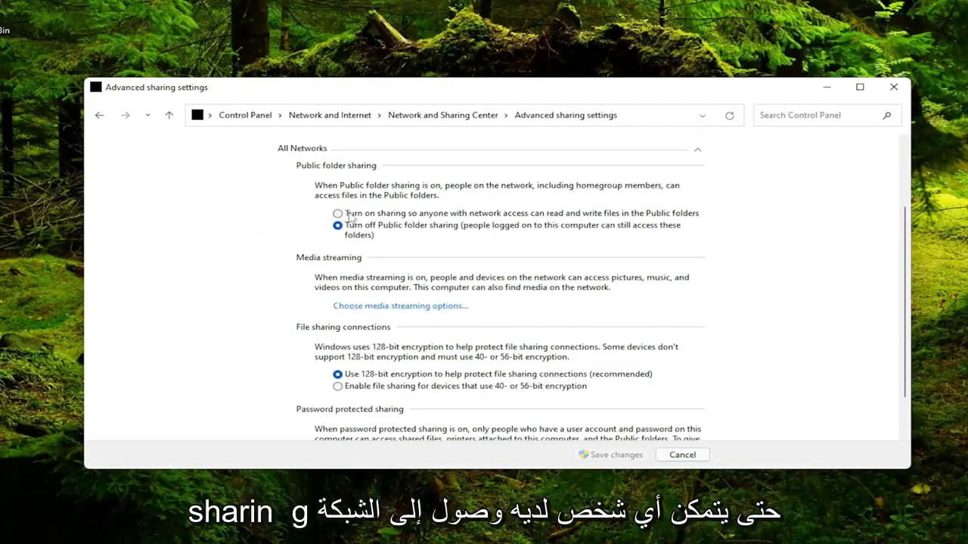
{"action": "left_click", "coordinate": [336, 213]}
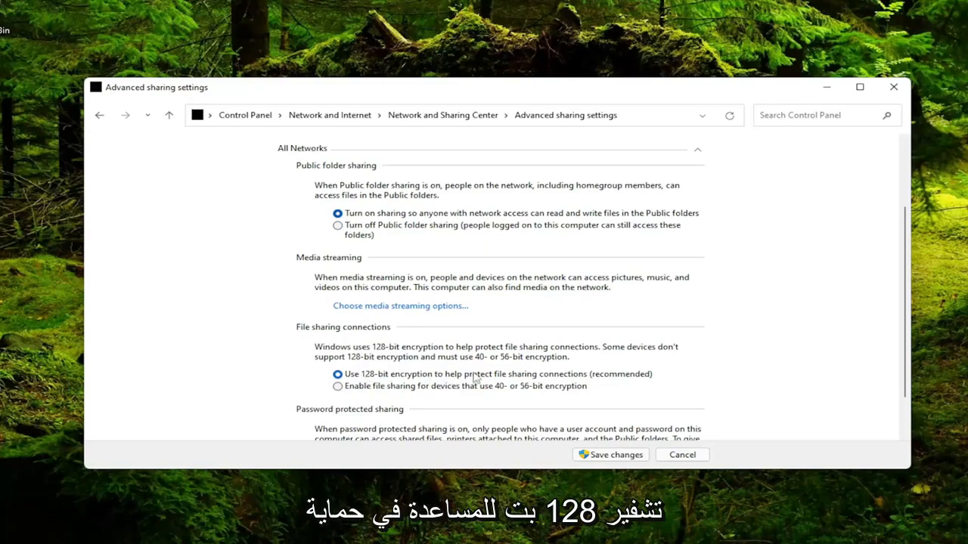
{"action": "mouse_move", "coordinate": [641, 381]}
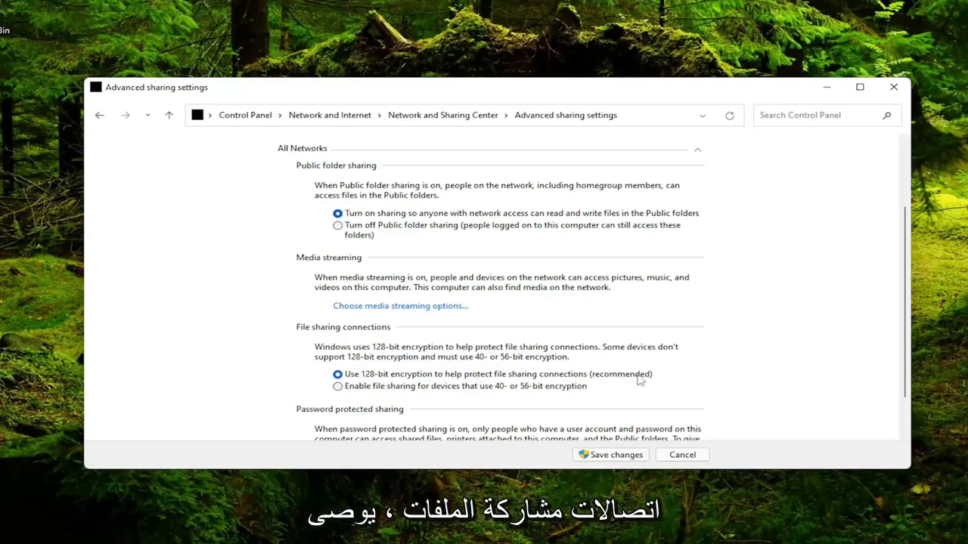
{"action": "scroll", "scroll_direction": "down", "scroll_amount": 3}
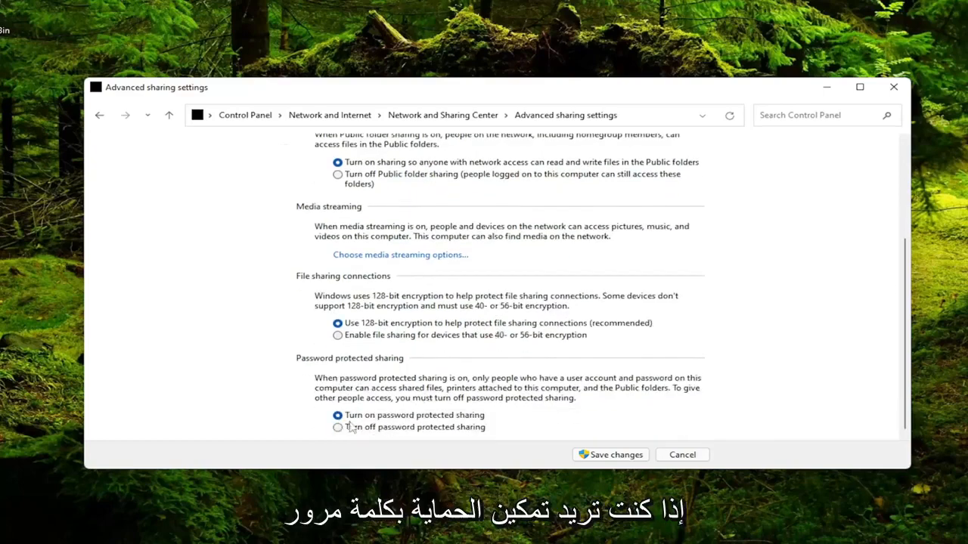
{"action": "mouse_move", "coordinate": [351, 427]}
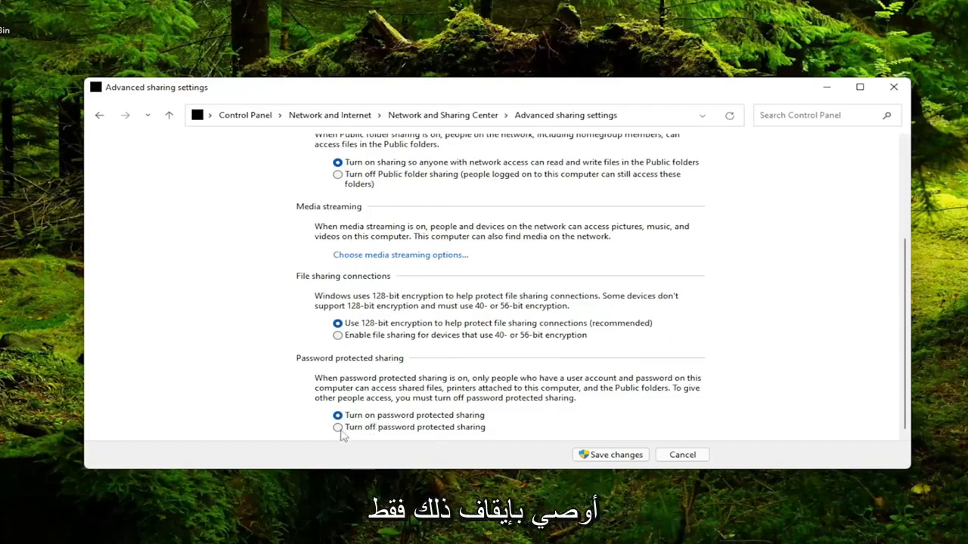
{"action": "left_click", "coordinate": [337, 427]}
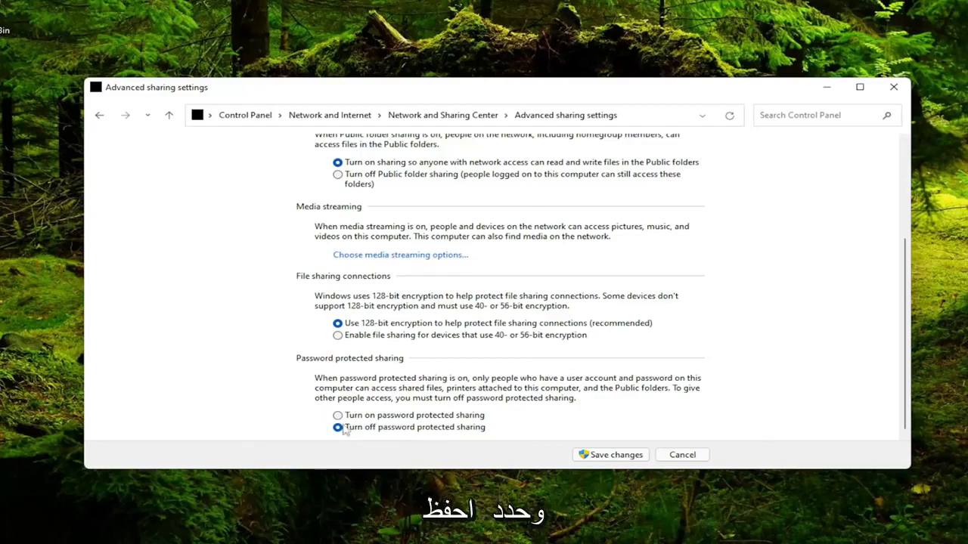
{"action": "left_click", "coordinate": [610, 454]}
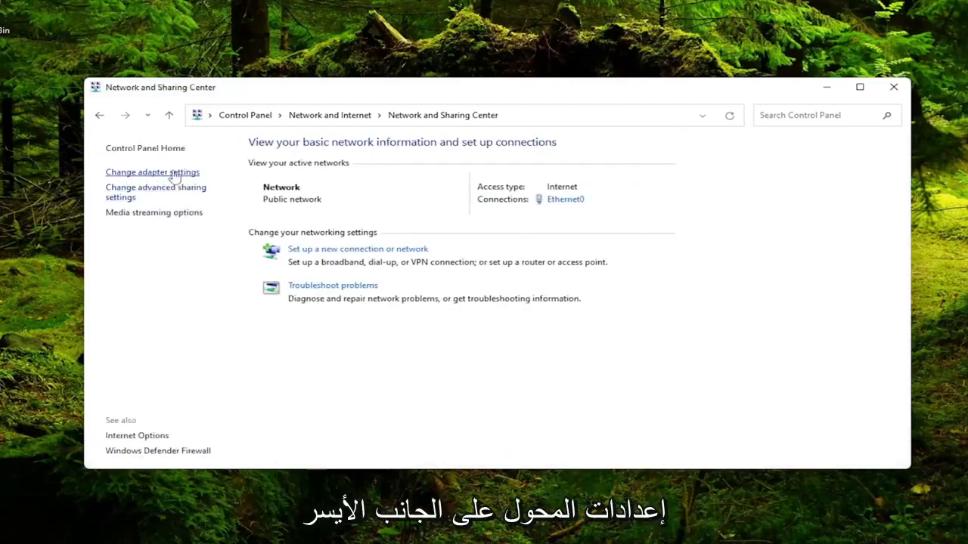
- Confirm Ethernet0's IPv4 properties obtain IP address and DNS server automatically
{"action": "left_click", "coordinate": [152, 171]}
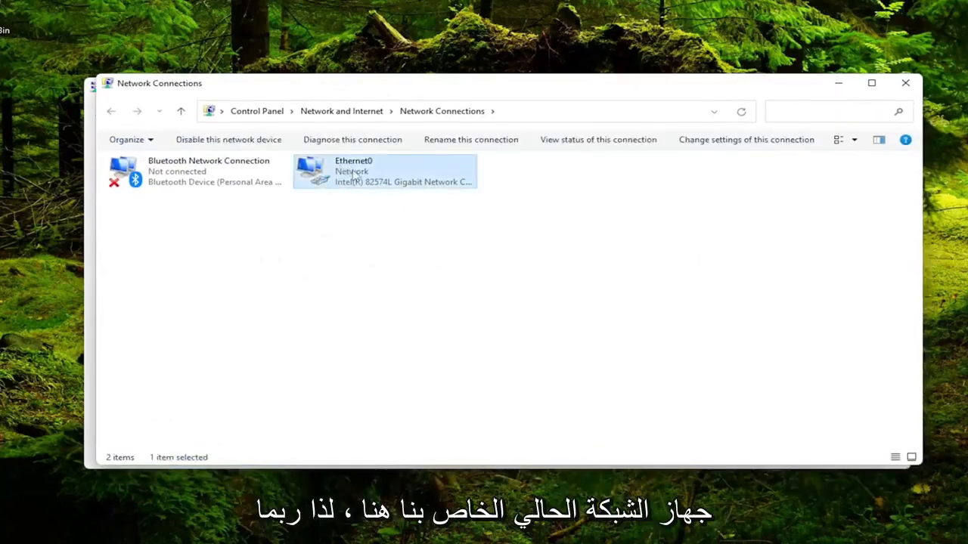
{"action": "mouse_move", "coordinate": [294, 181]}
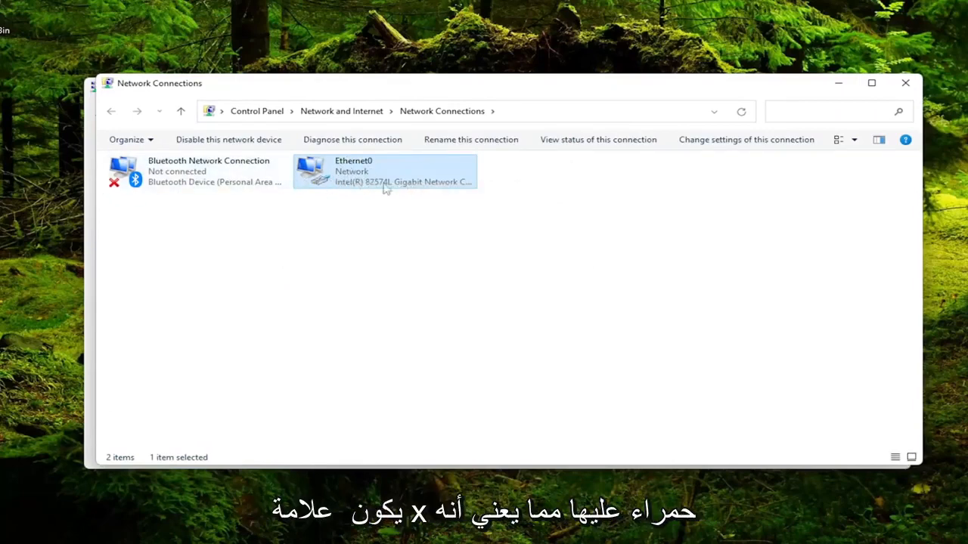
{"action": "mouse_move", "coordinate": [372, 175]}
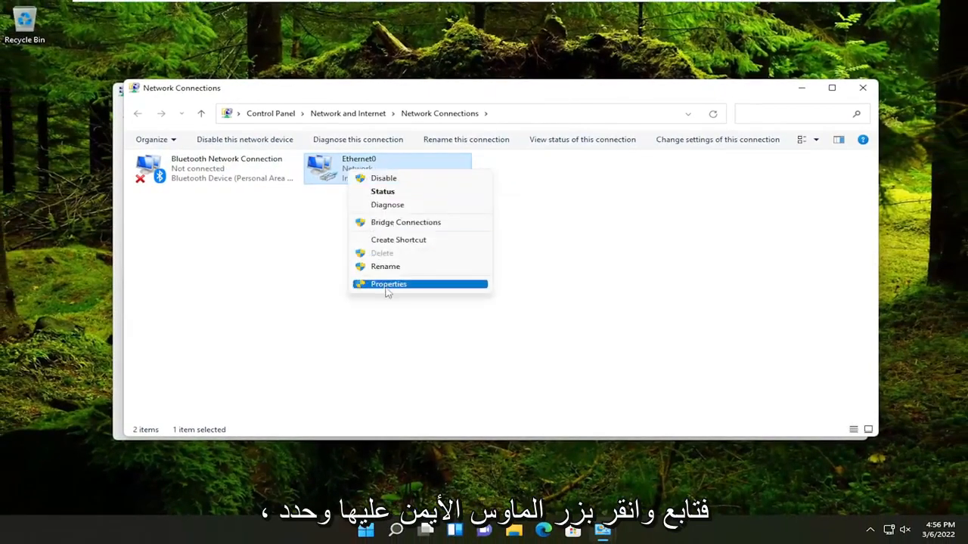
{"action": "left_click", "coordinate": [388, 283]}
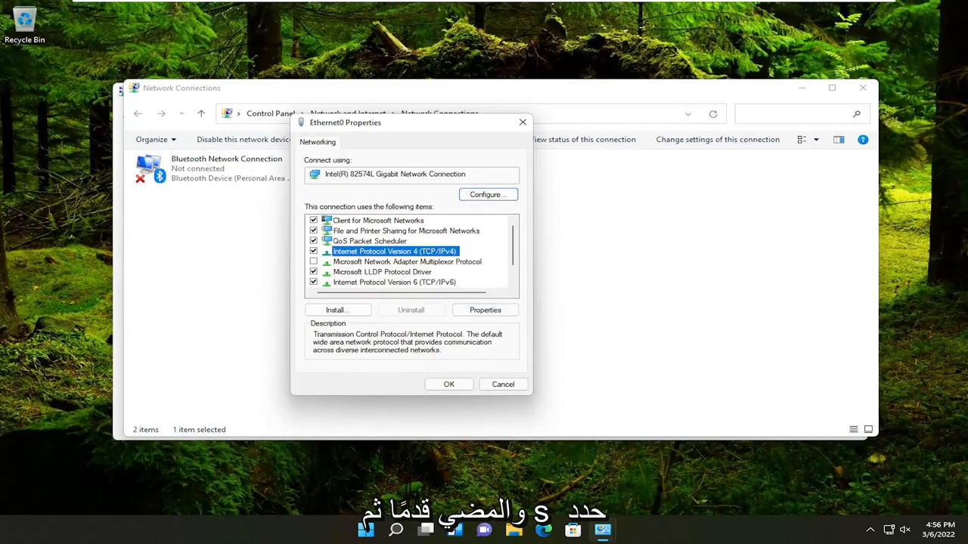
{"action": "left_click", "coordinate": [485, 310]}
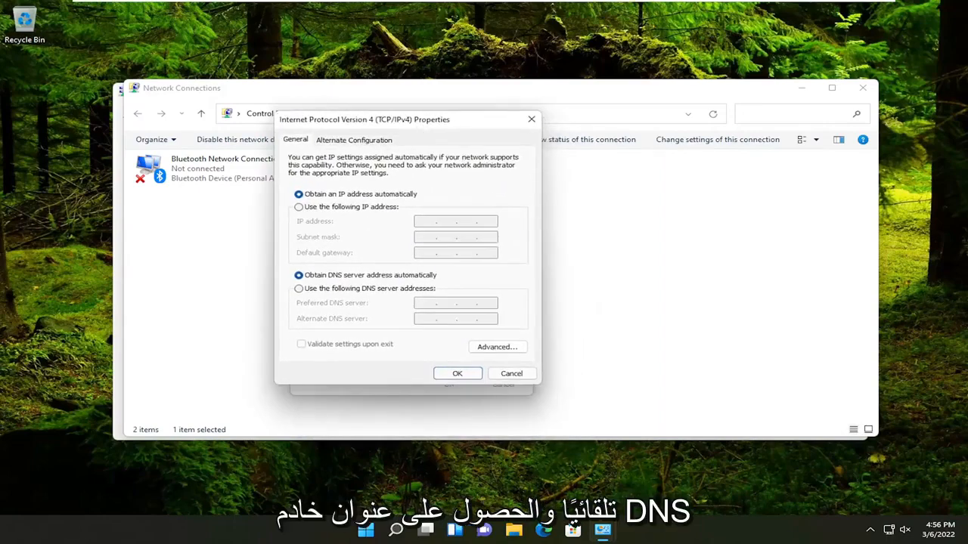
{"action": "mouse_move", "coordinate": [352, 281]}
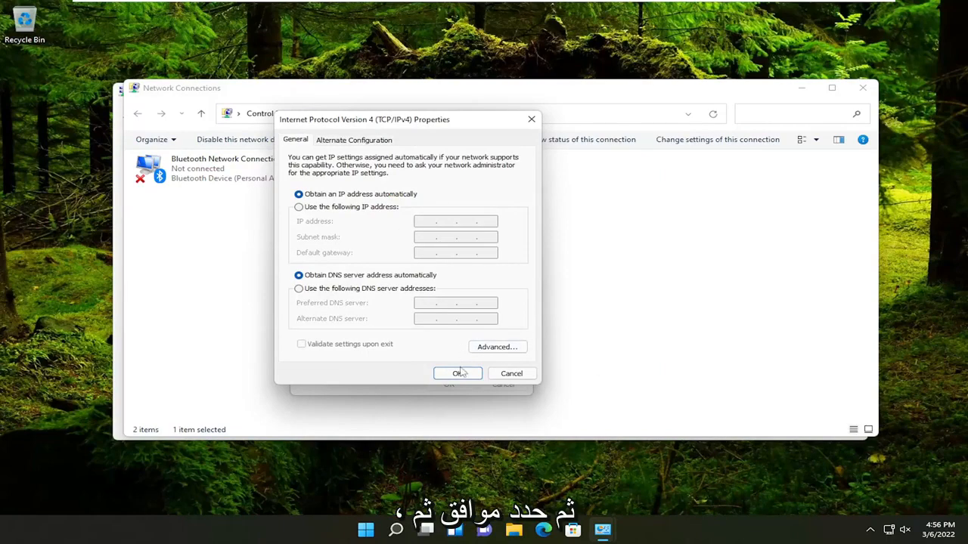
{"action": "left_click", "coordinate": [458, 374]}
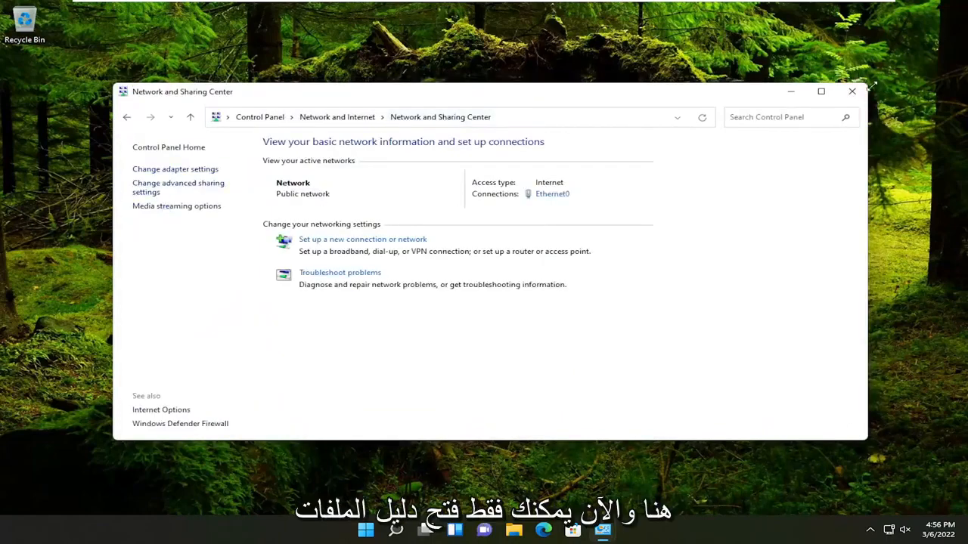
- From This PC in File Explorer, open Give access to > Specific people for Music
{"action": "left_click", "coordinate": [528, 530]}
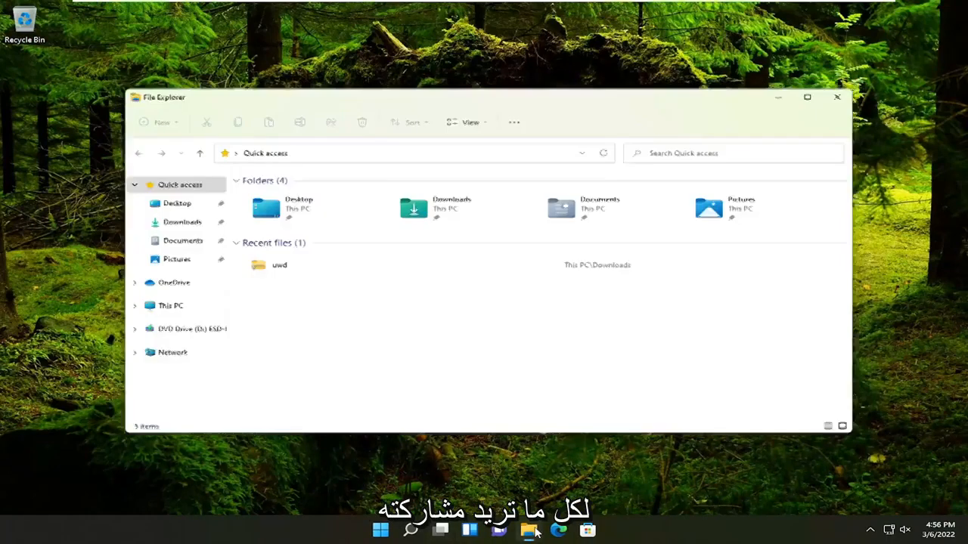
{"action": "left_click", "coordinate": [159, 308]}
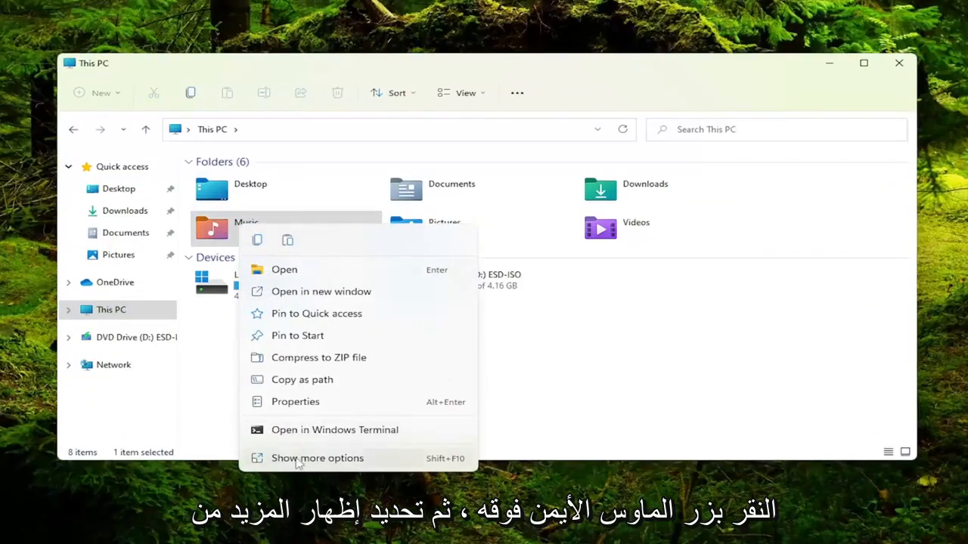
{"action": "left_click", "coordinate": [317, 458]}
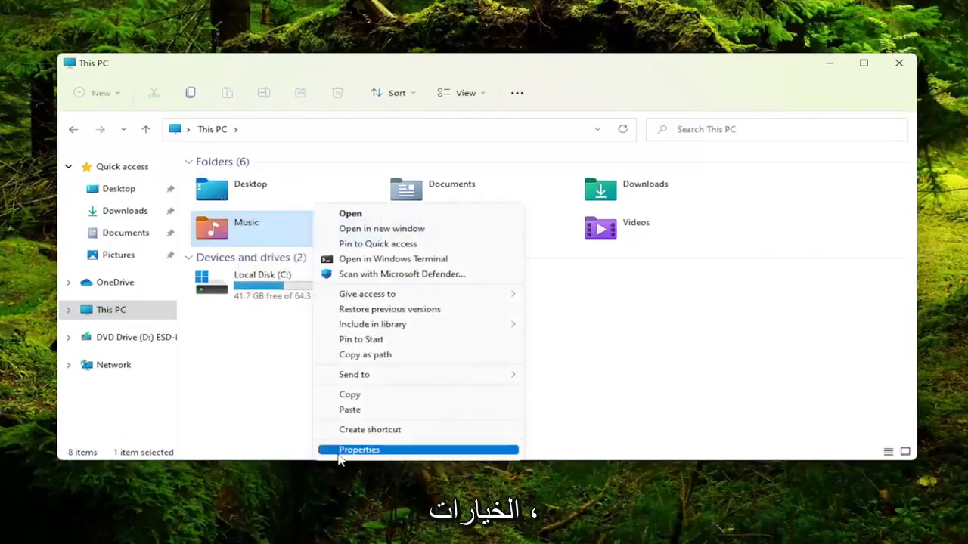
{"action": "mouse_move", "coordinate": [408, 294]}
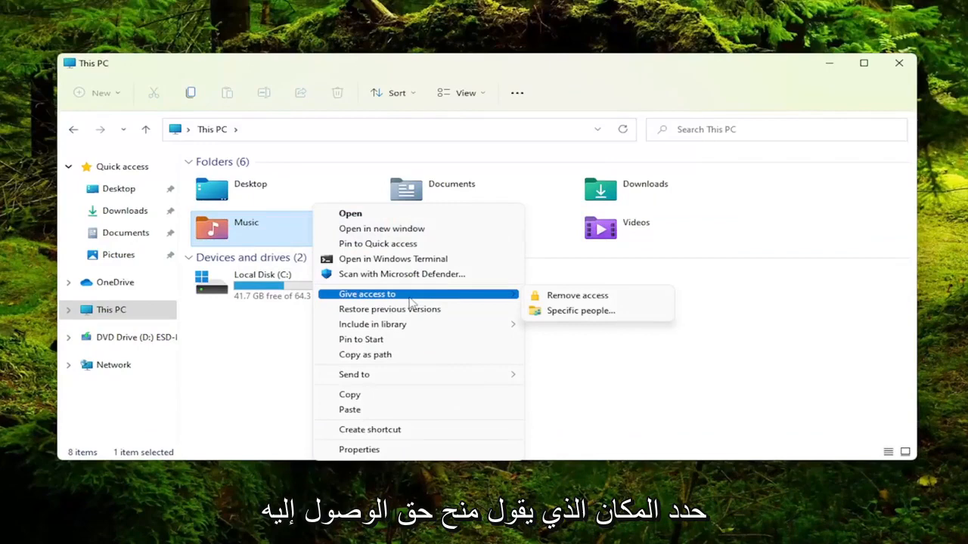
{"action": "mouse_move", "coordinate": [581, 295]}
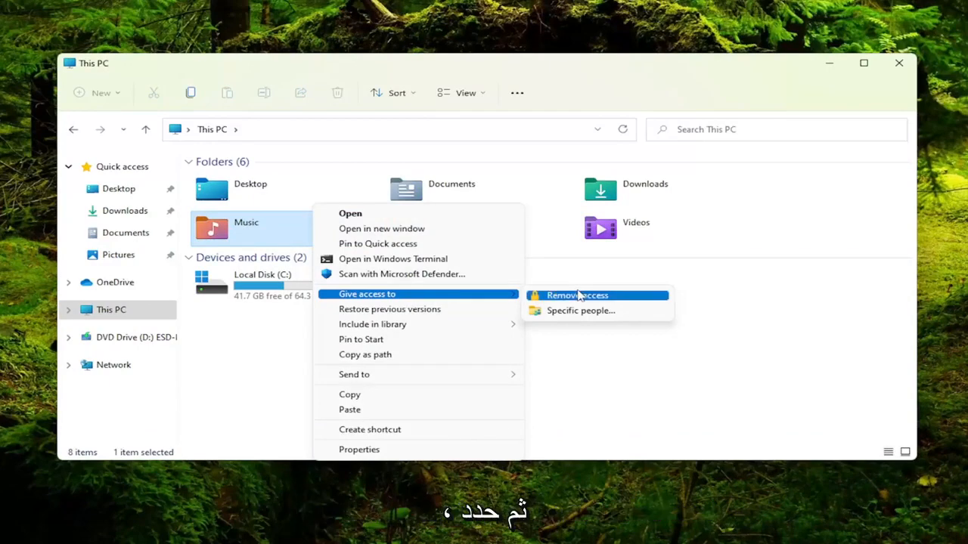
{"action": "left_click", "coordinate": [581, 311]}
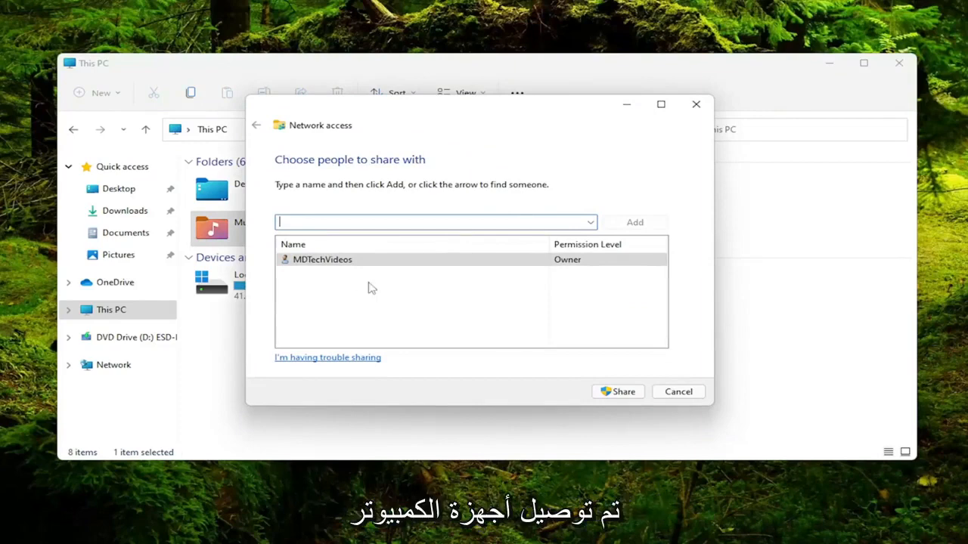
{"action": "mouse_move", "coordinate": [421, 255]}
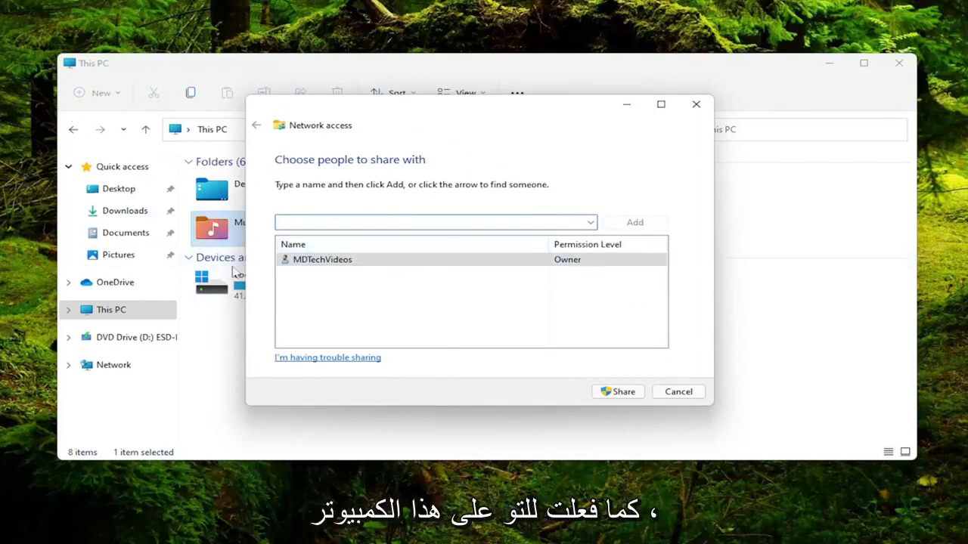
- Share the Music folder from the Network access dialog
{"action": "left_click", "coordinate": [319, 260]}
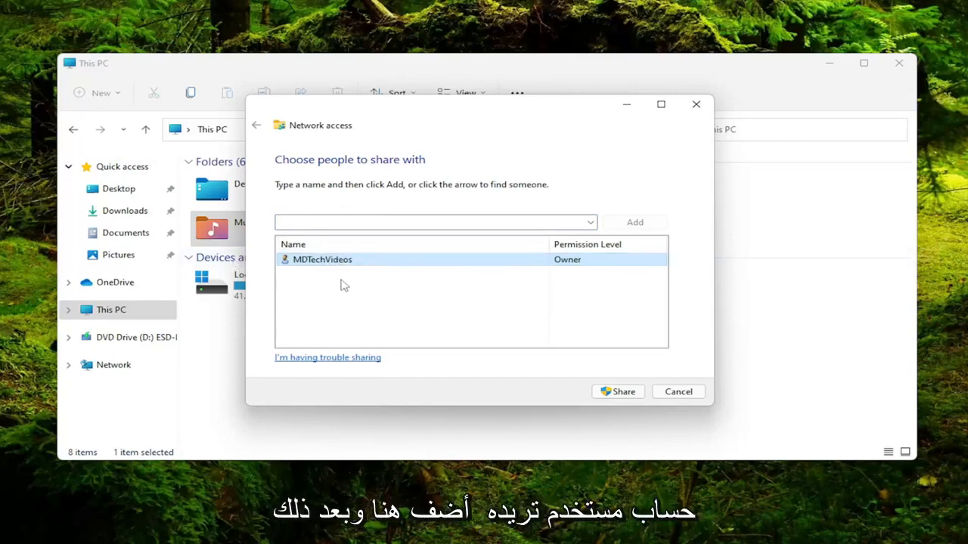
{"action": "mouse_move", "coordinate": [351, 292]}
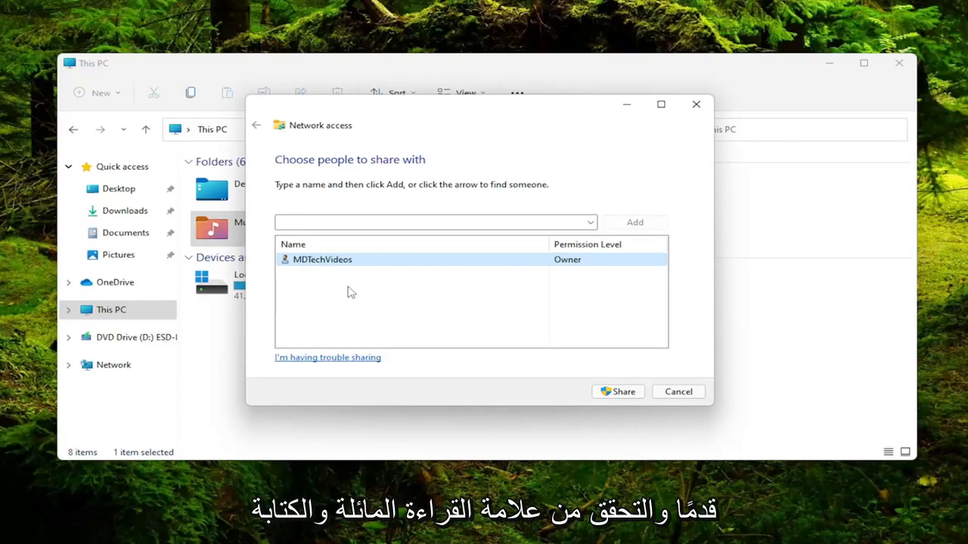
{"action": "mouse_move", "coordinate": [460, 271]}
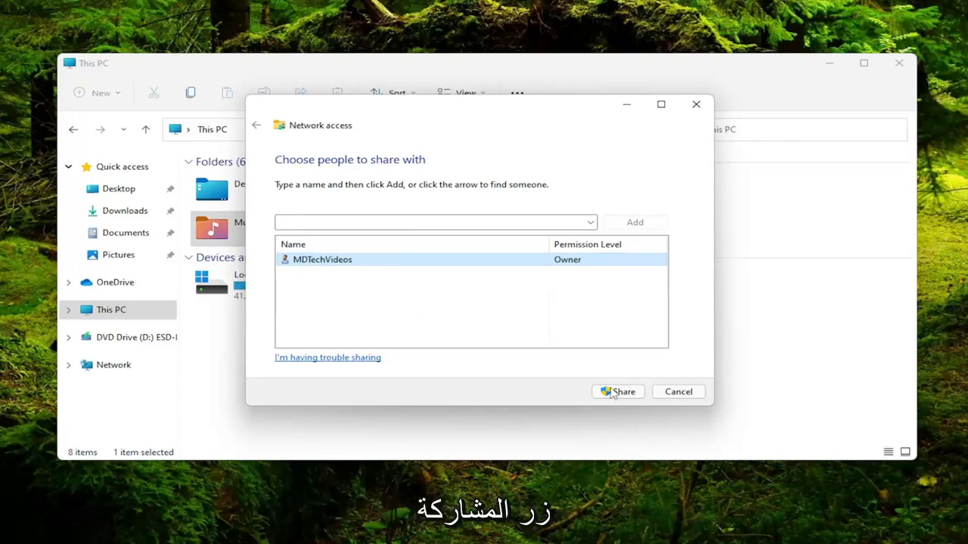
{"action": "left_click", "coordinate": [617, 391]}
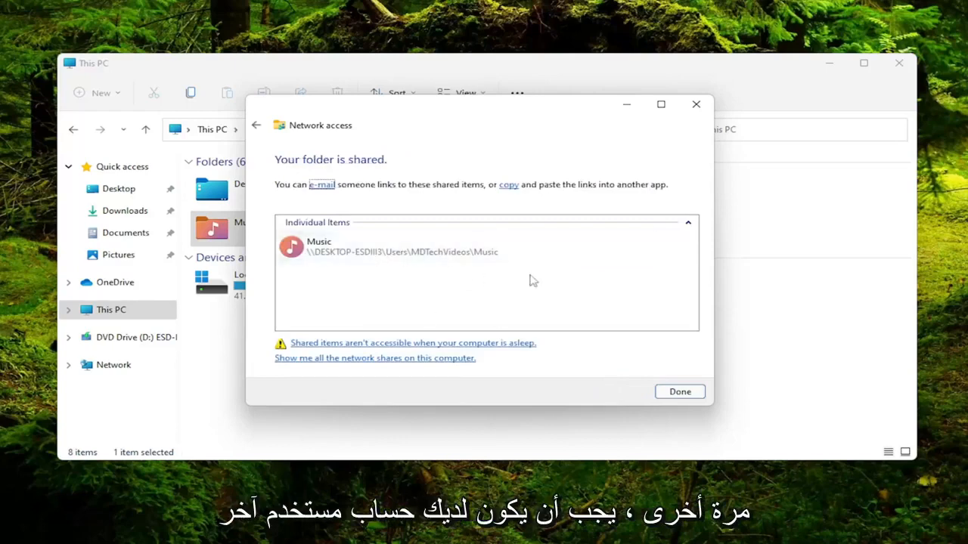
{"action": "mouse_move", "coordinate": [344, 284]}
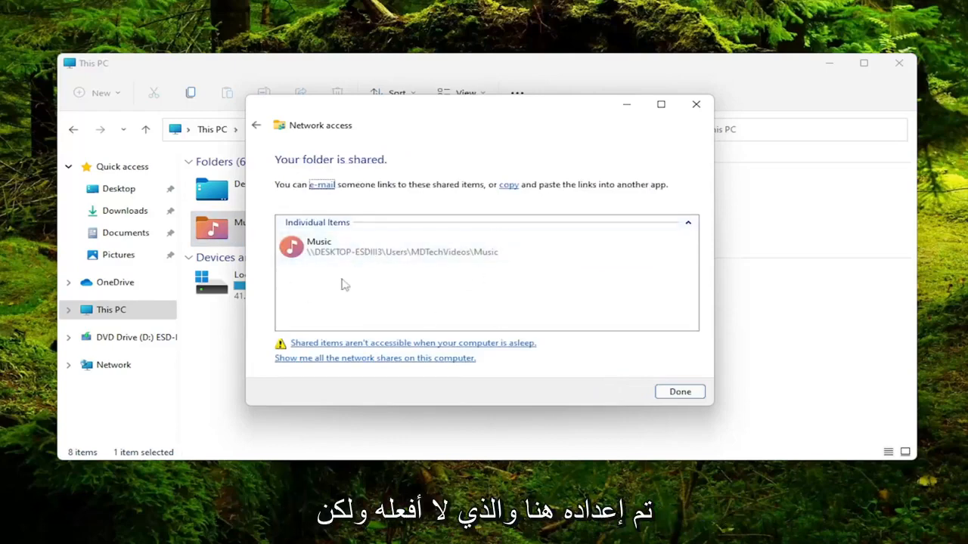
{"action": "mouse_move", "coordinate": [240, 133]}
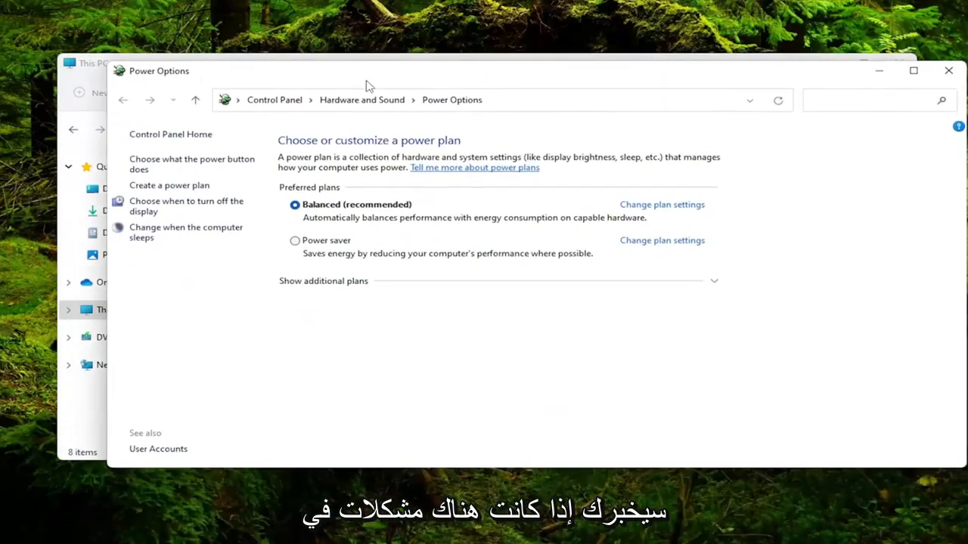
{"action": "mouse_move", "coordinate": [160, 223]}
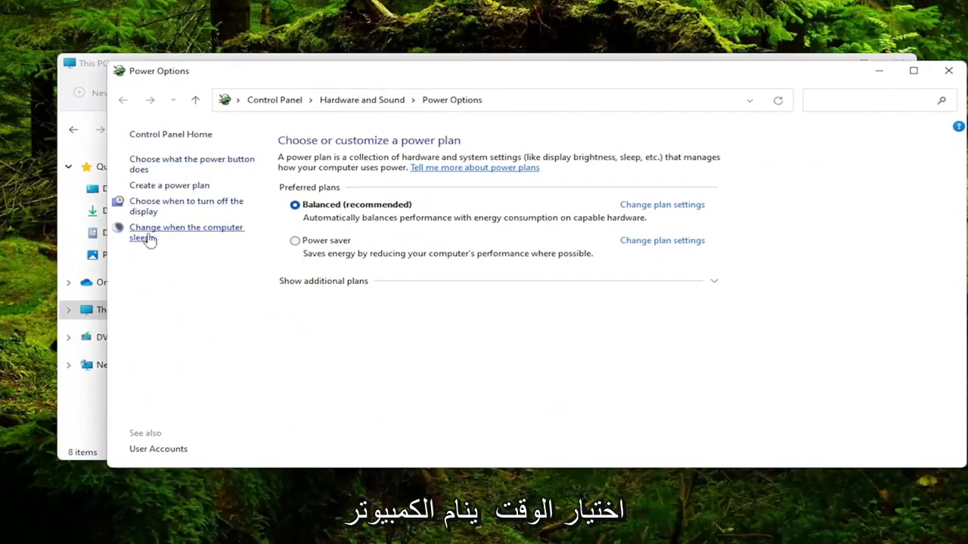
- Set the Balanced plan's 'Put the computer to sleep' to Never and save
{"action": "left_click", "coordinate": [186, 233]}
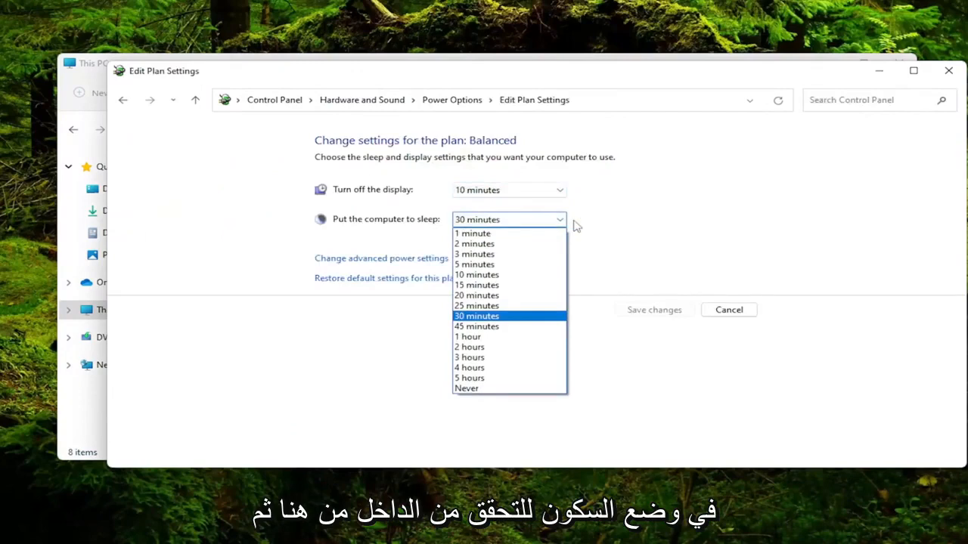
{"action": "left_click", "coordinate": [466, 388]}
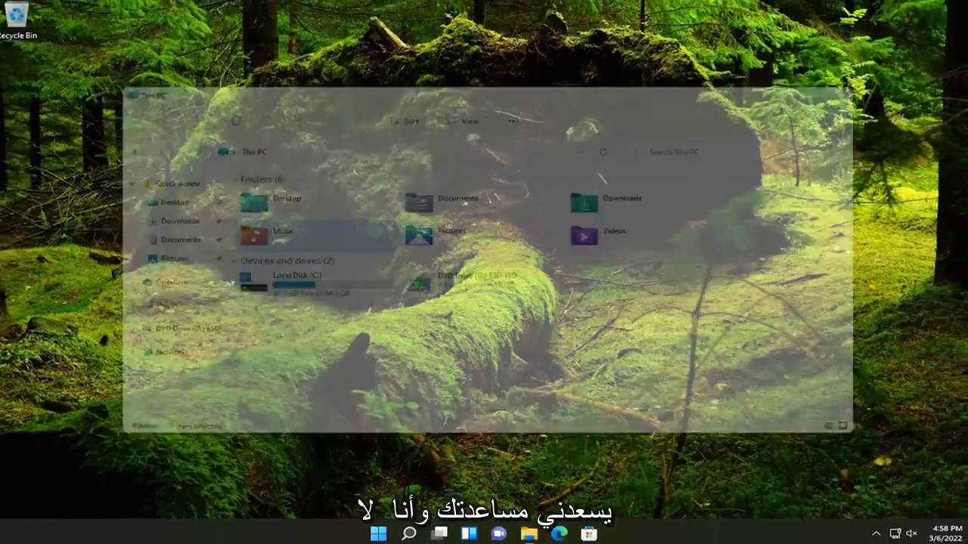
{"action": "left_click", "coordinate": [833, 424]}
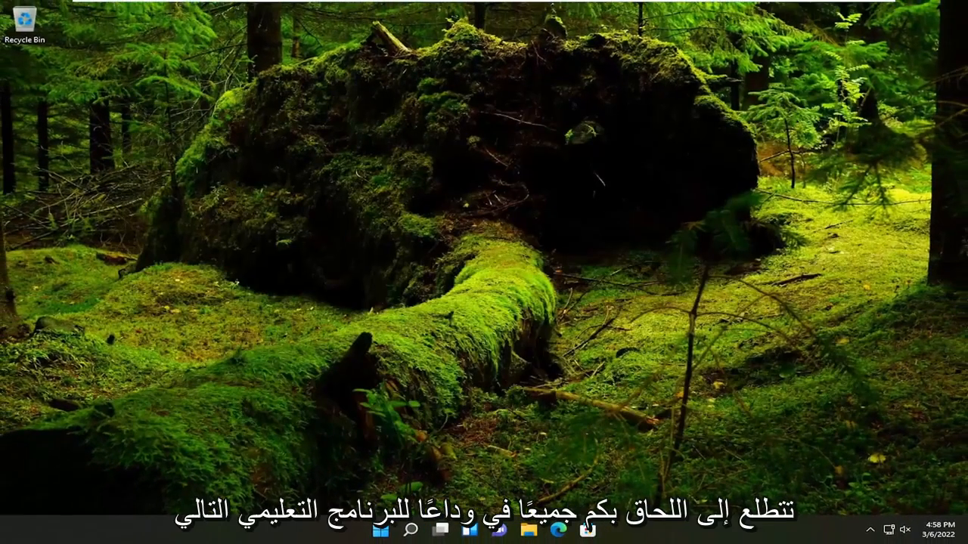